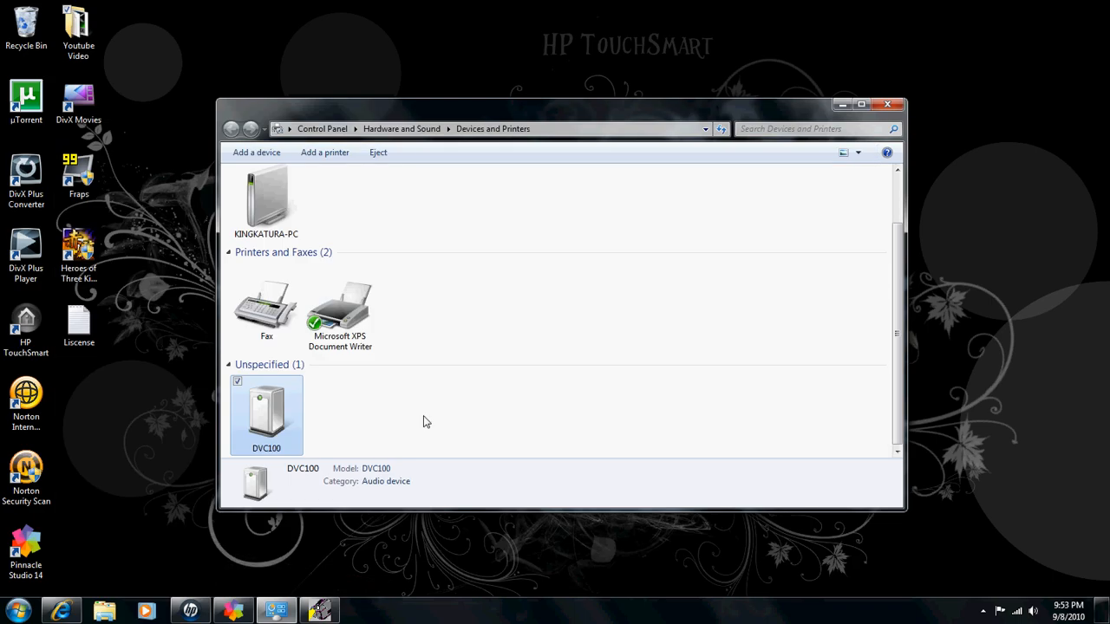
mouse_move(874, 501)
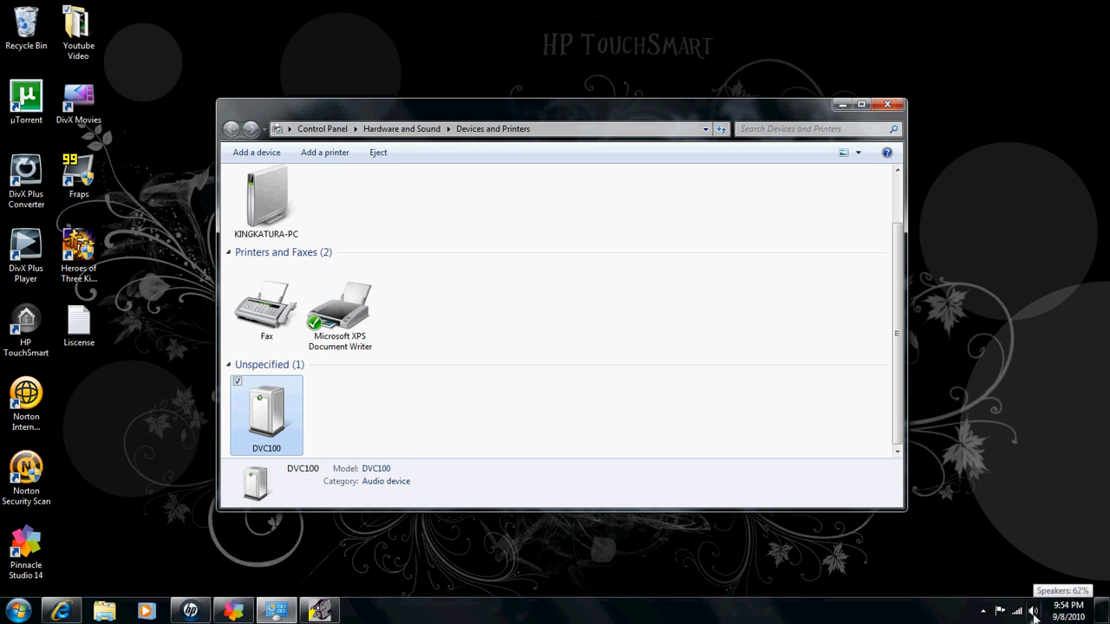
Open the Line In recording device's Properties from the speaker tray's Playback devices window
right_click(1016, 611)
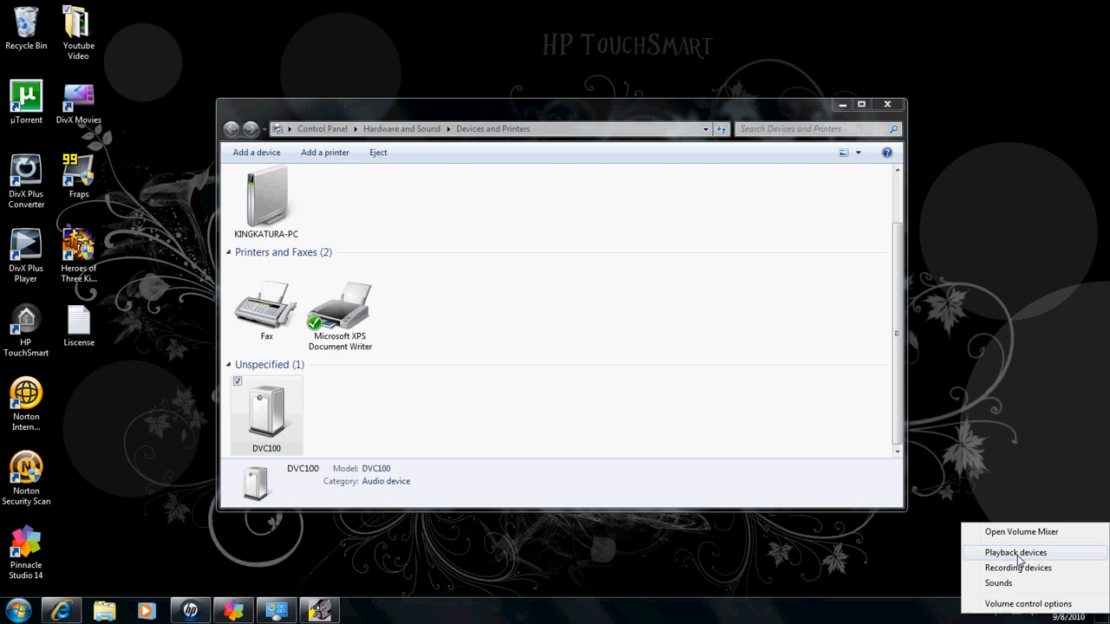
click(1015, 553)
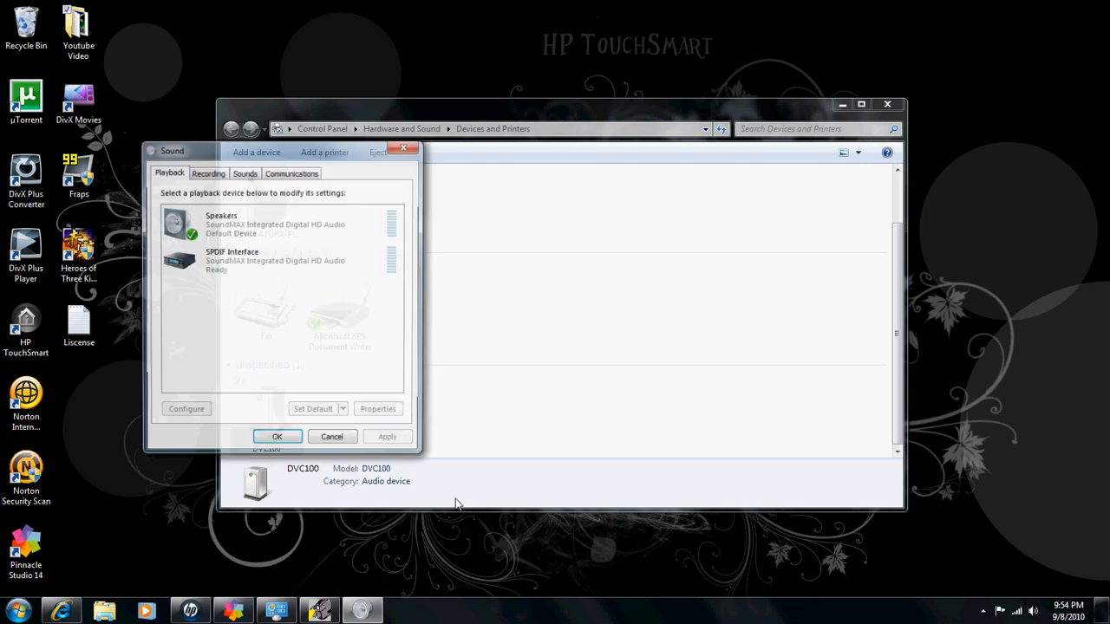
click(208, 172)
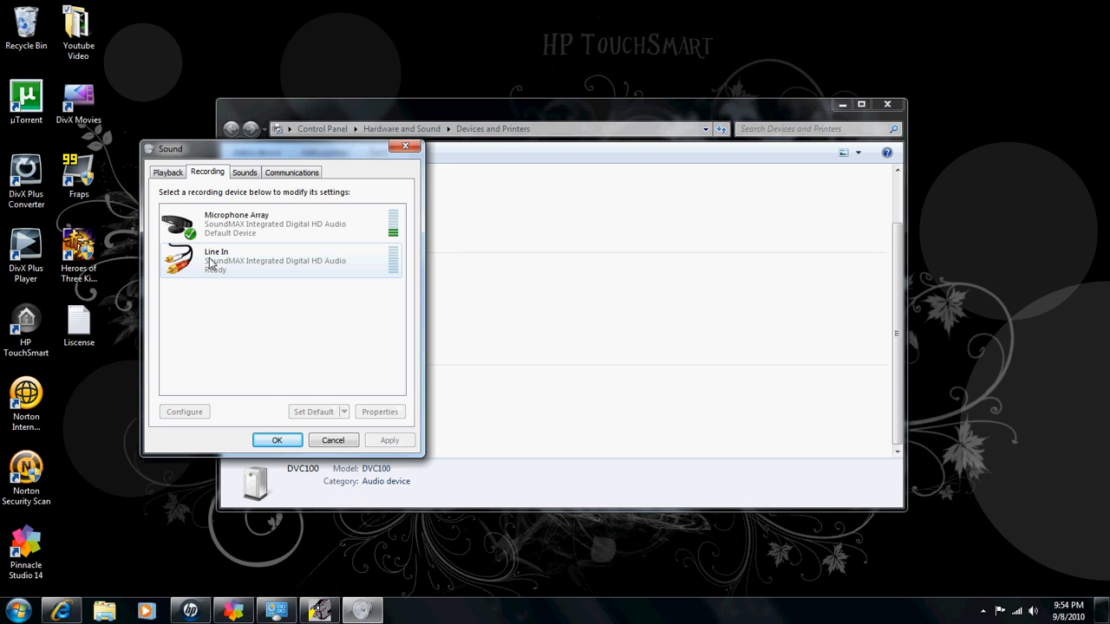
click(277, 260)
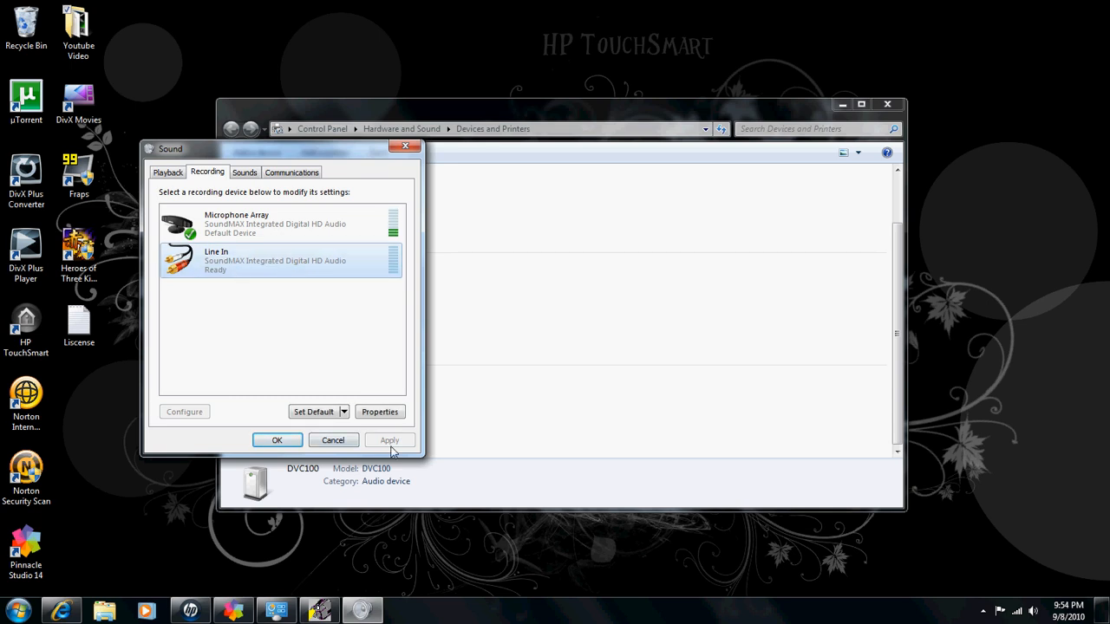
click(380, 412)
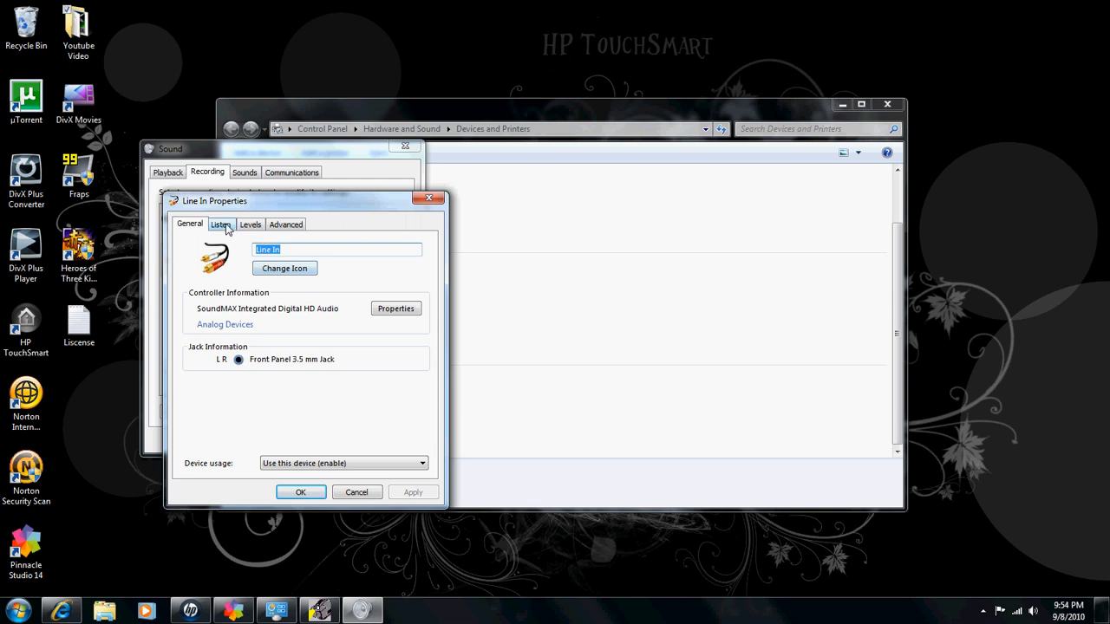
Enable 'Listen to this device' for Line In, playing through Default Playback Device
click(221, 224)
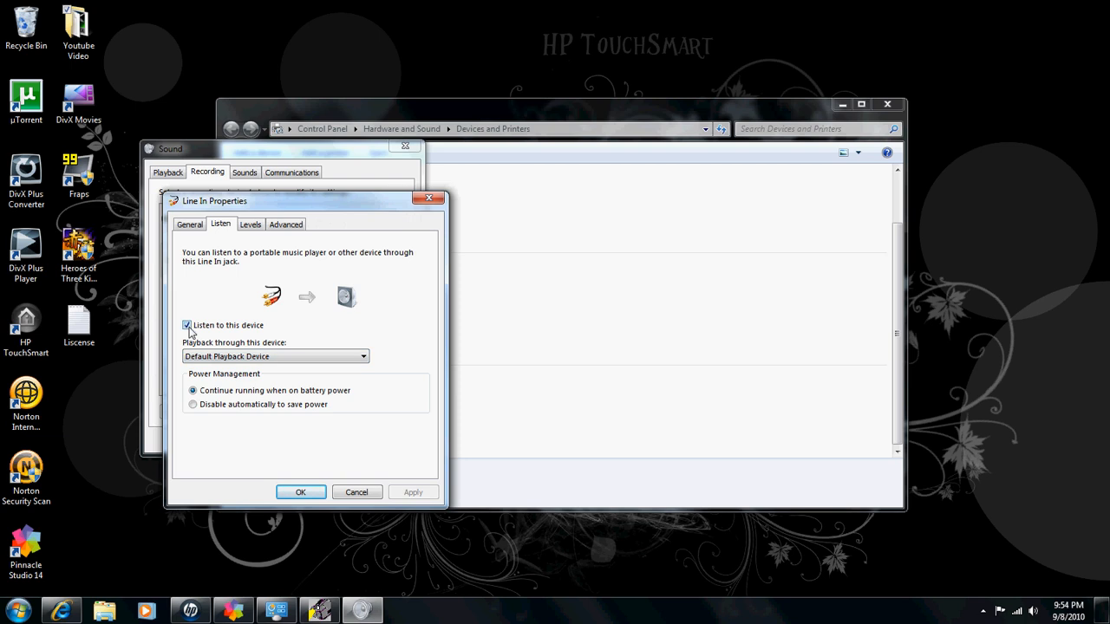
click(364, 356)
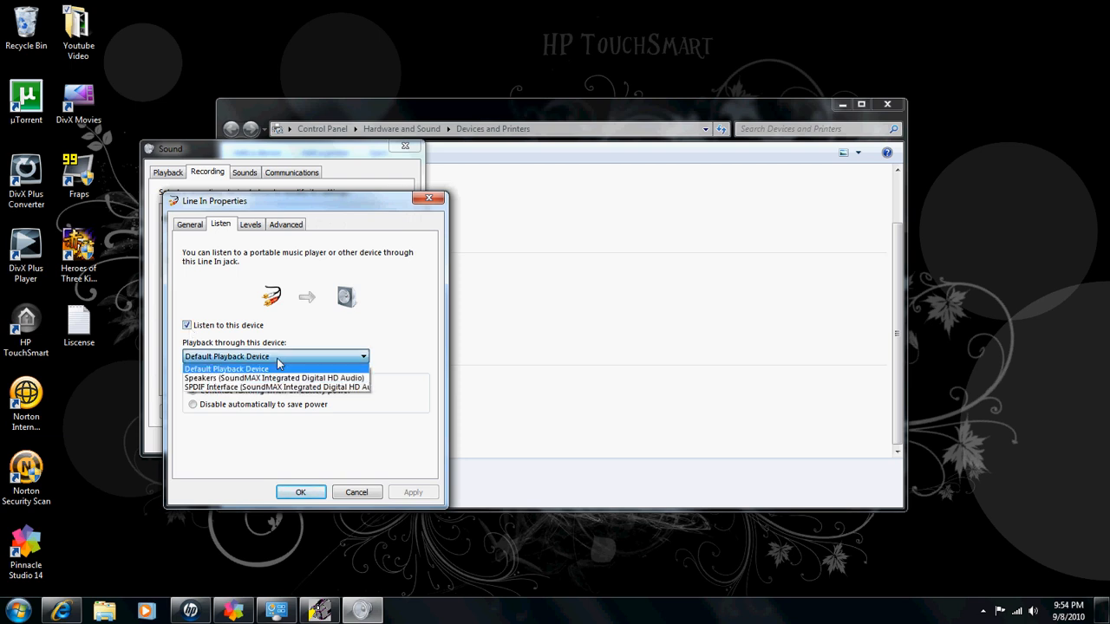
click(226, 357)
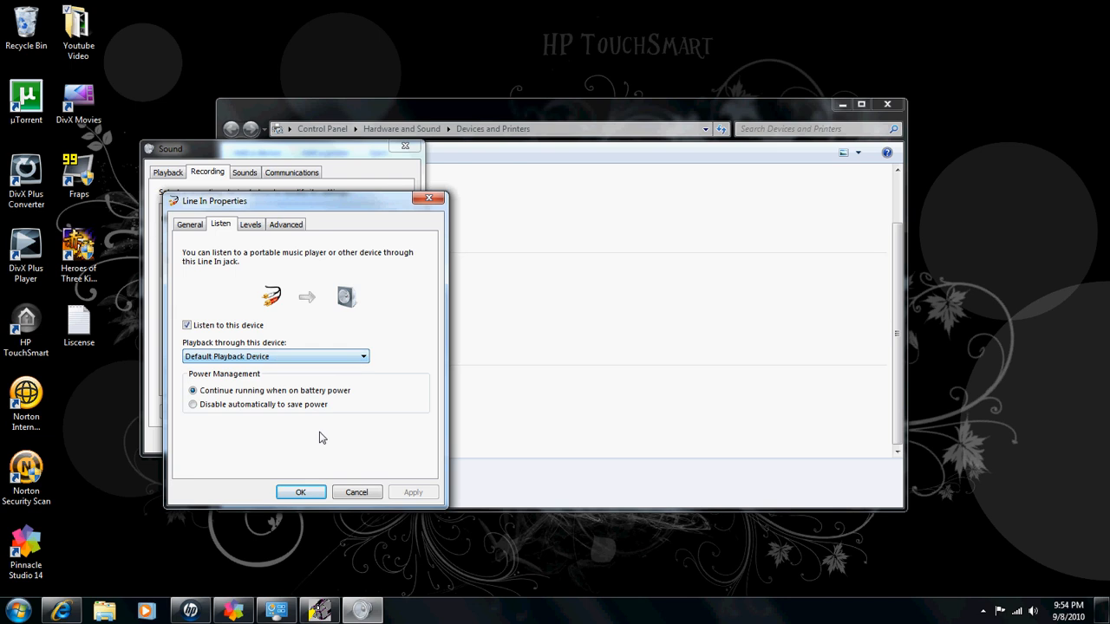
Review the Line In Levels and Advanced settings, then accept and close sound settings
click(250, 224)
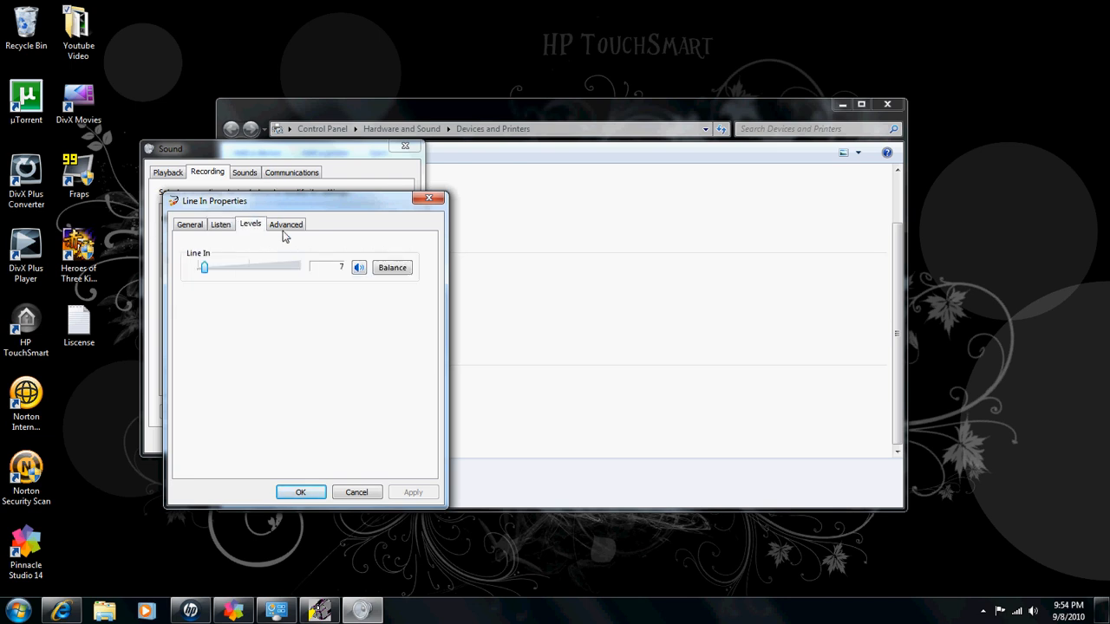
click(285, 224)
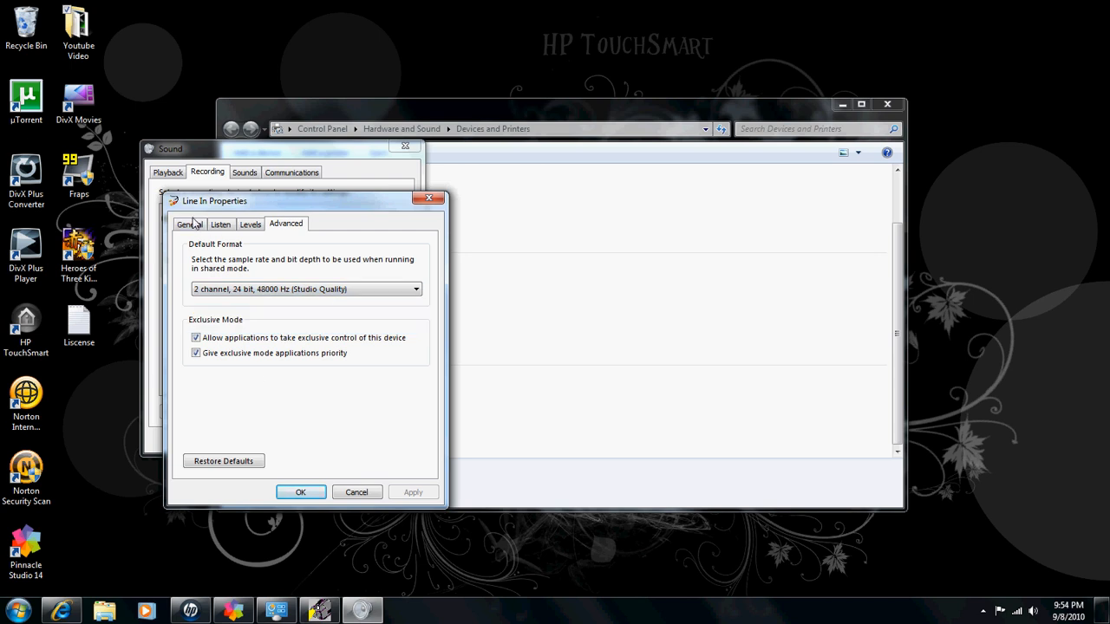
click(189, 224)
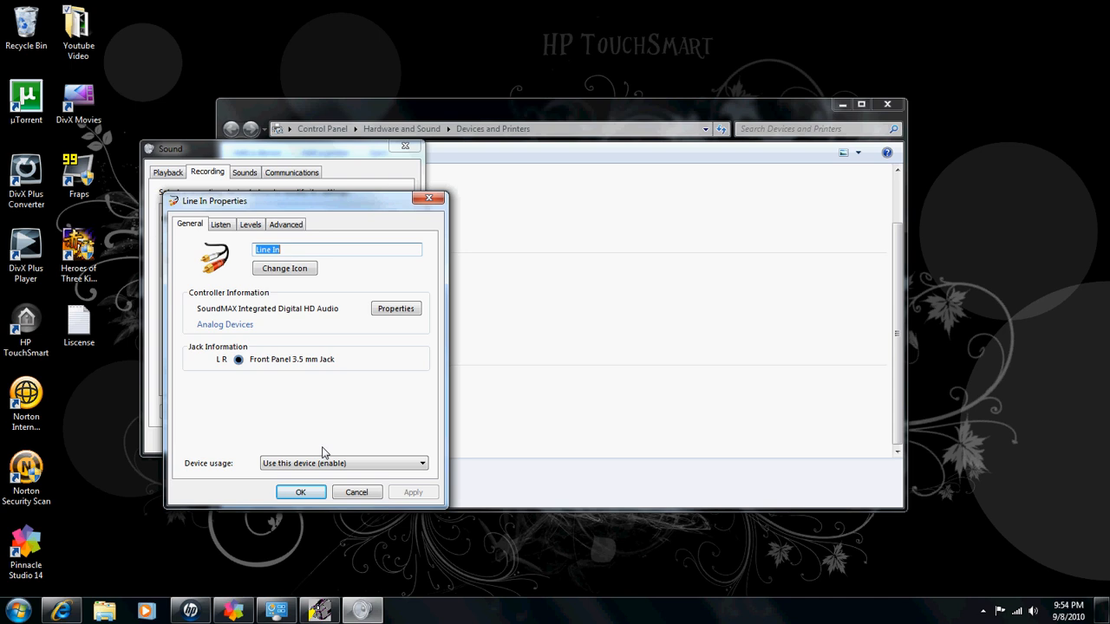
click(300, 491)
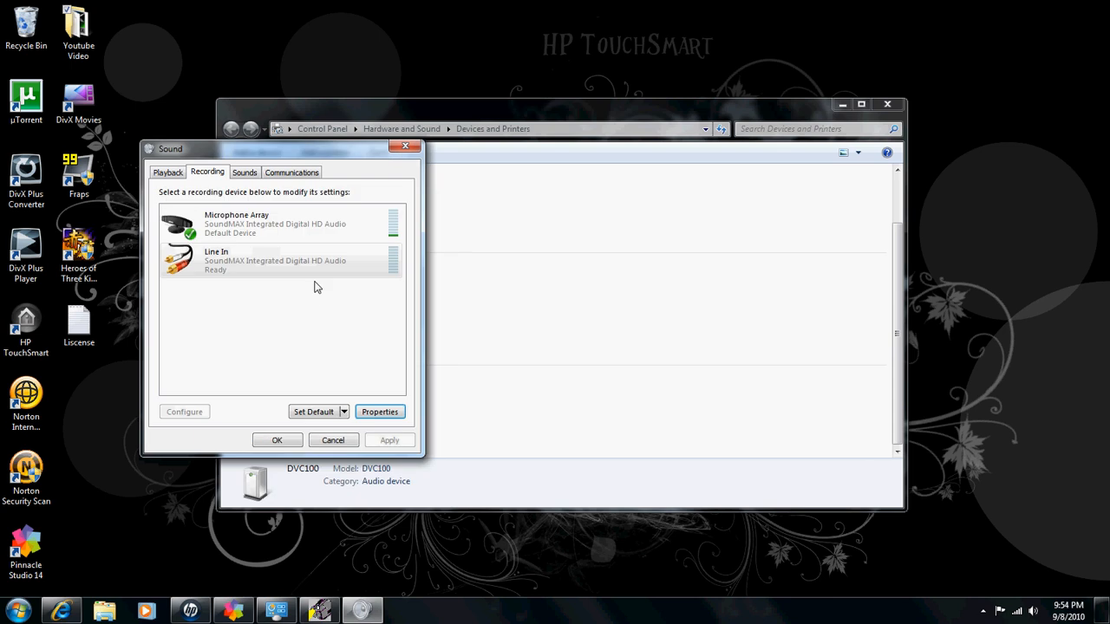
click(232, 611)
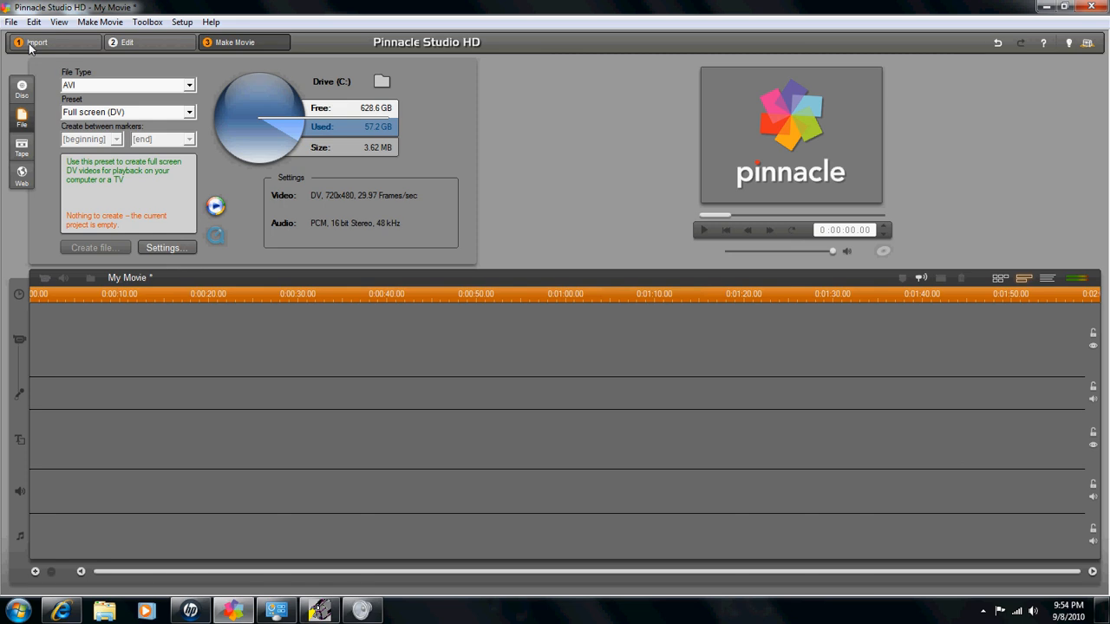
Open Pinnacle Studio's Import window capturing from Dazzle DVC100 Video Composite
click(37, 42)
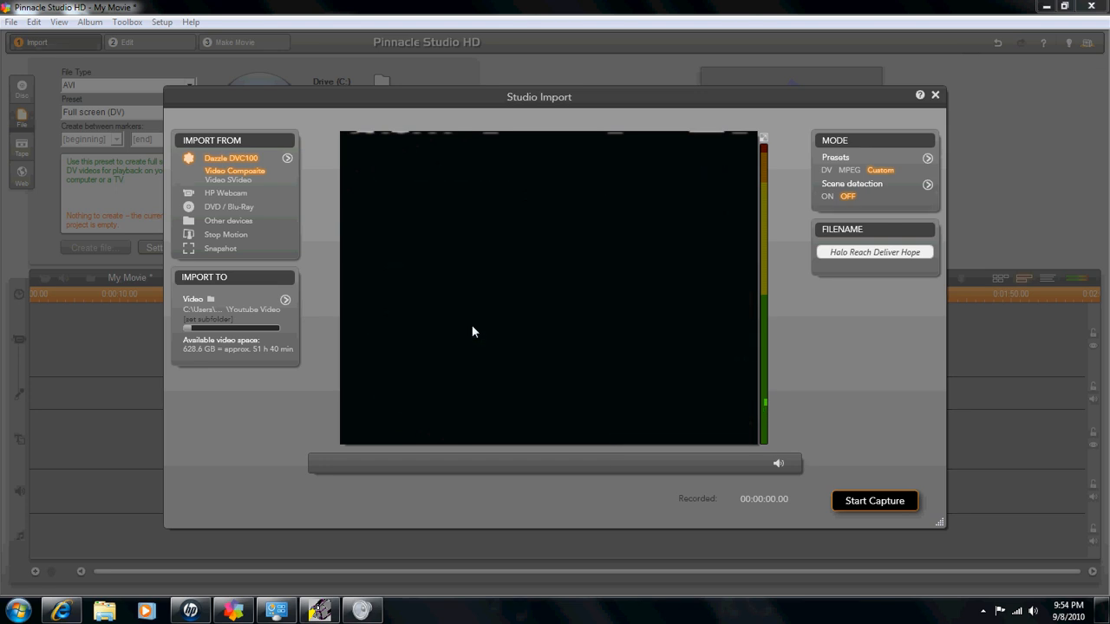
mouse_move(774, 397)
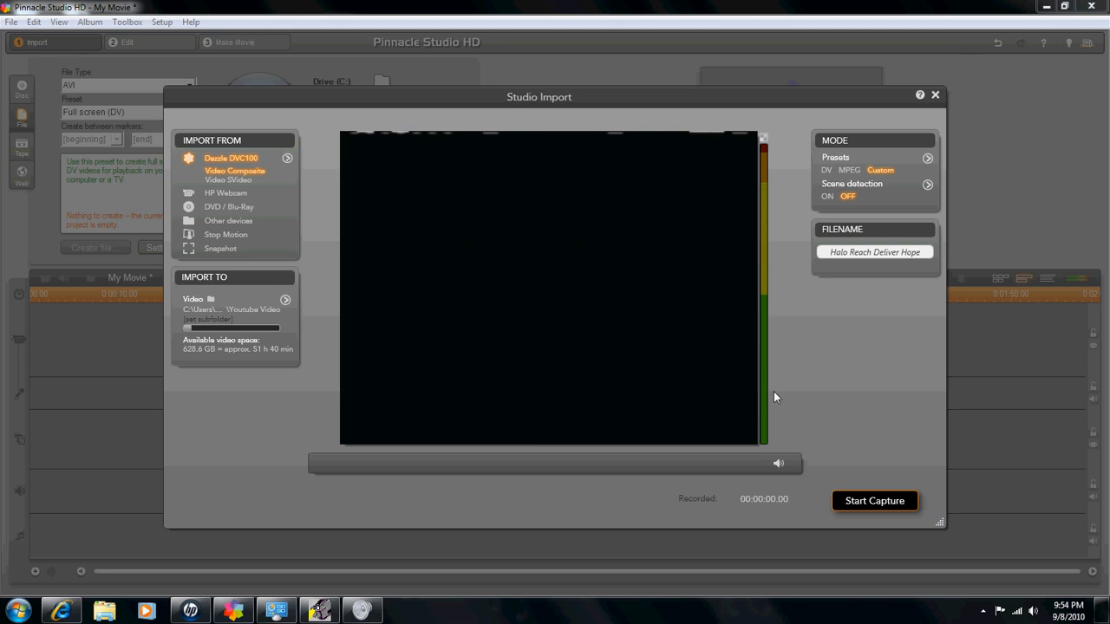